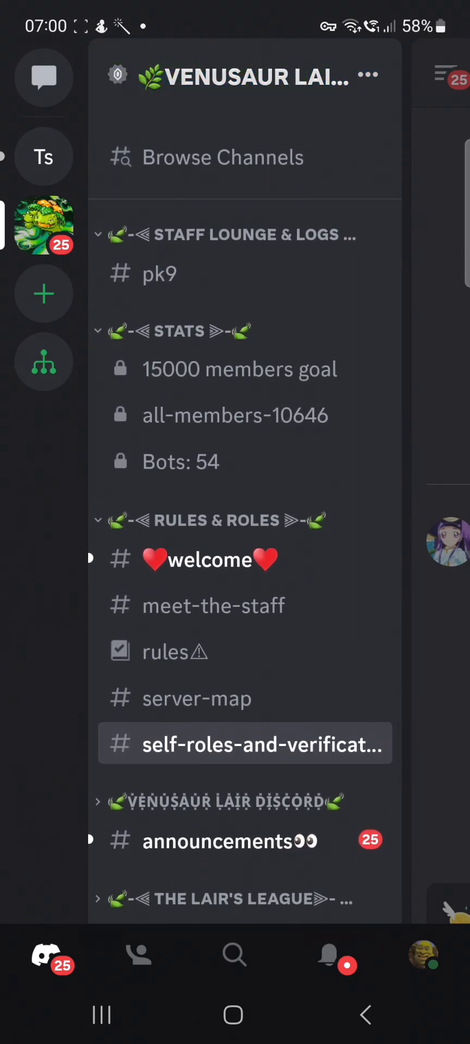
Step: Open the self-roles-and-verification channel and scroll down through the page
click(245, 745)
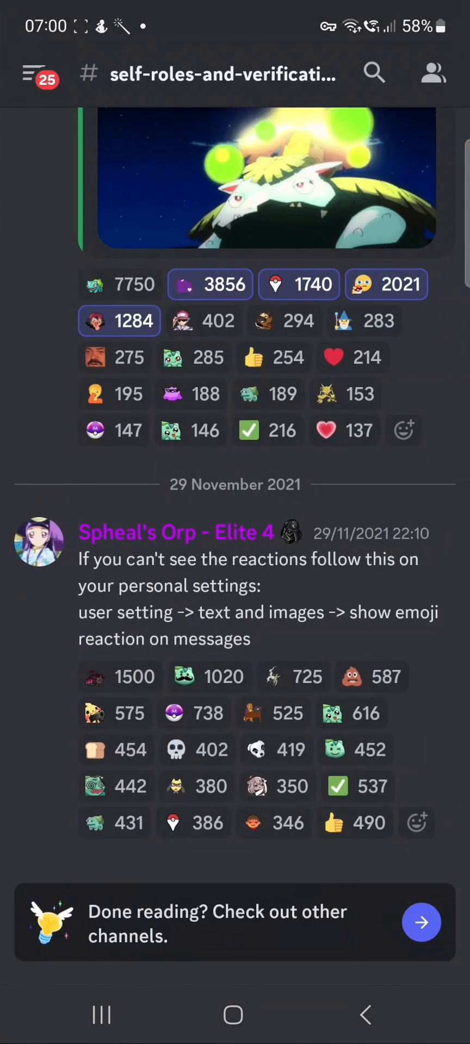
scroll(down, 3)
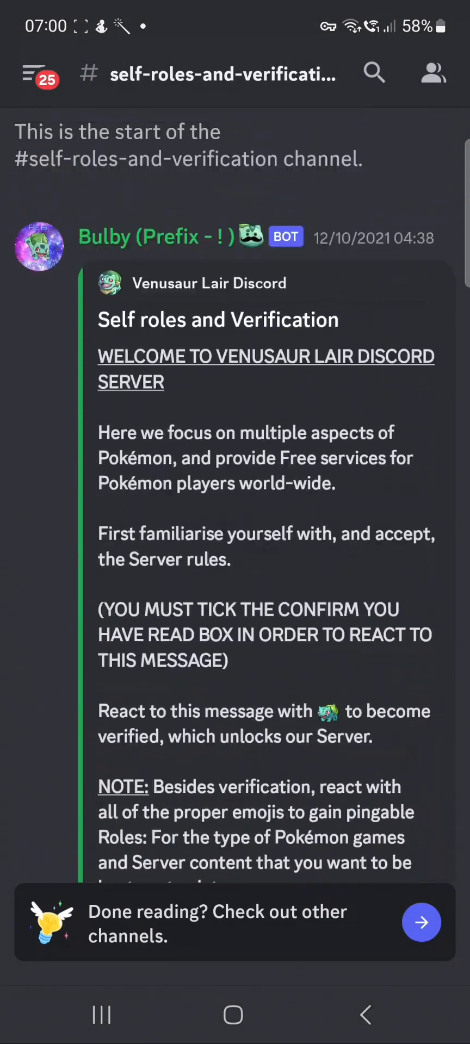
scroll(down, 3)
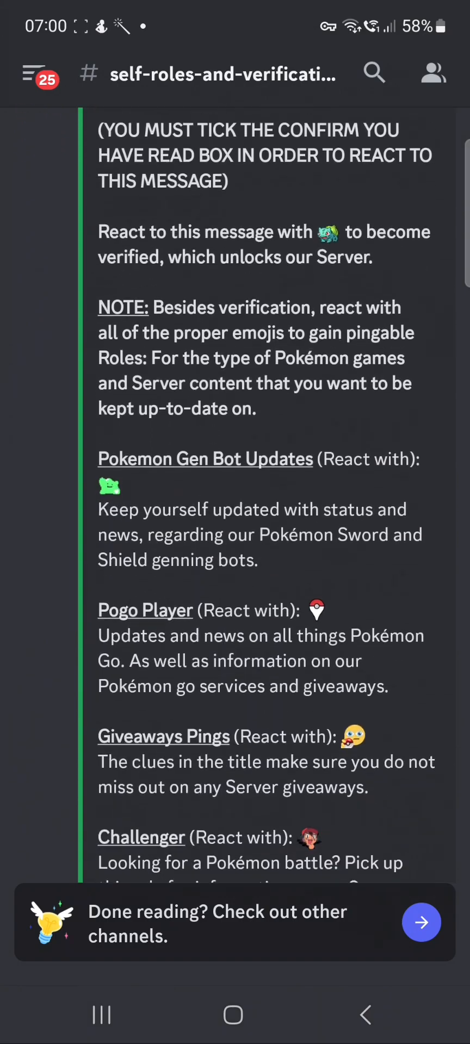
scroll(down, 3)
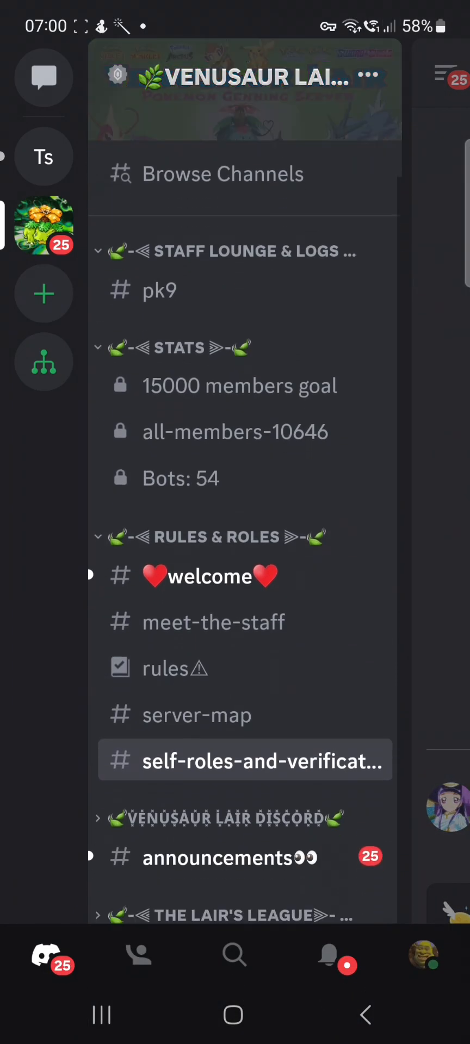
click(245, 761)
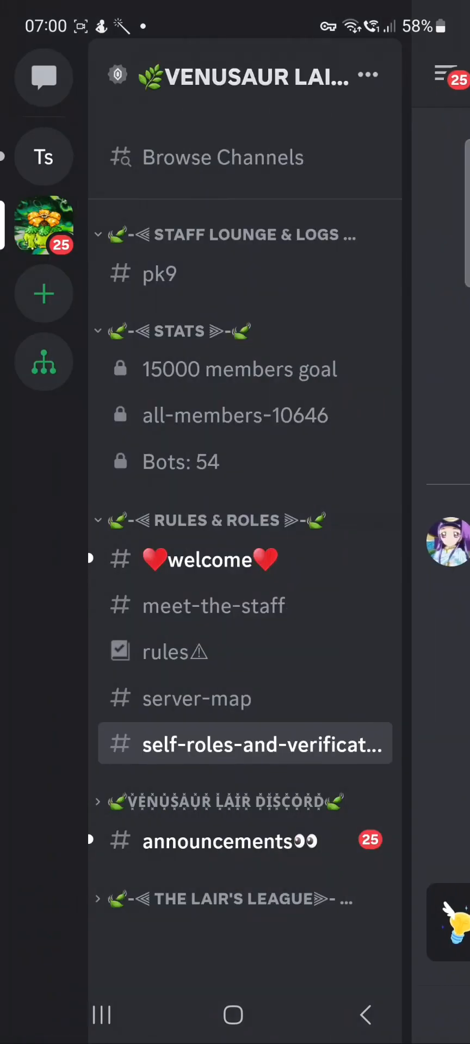
scroll(down, 3)
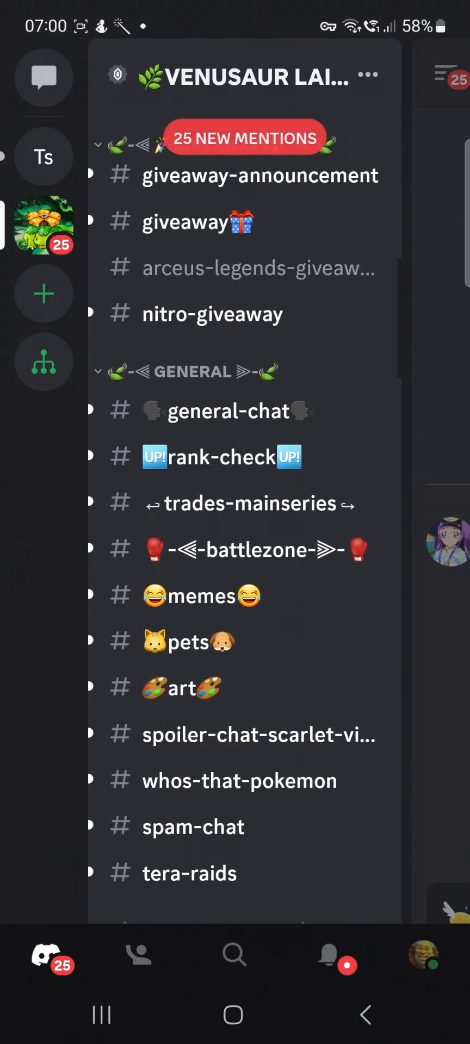
scroll(down, 3)
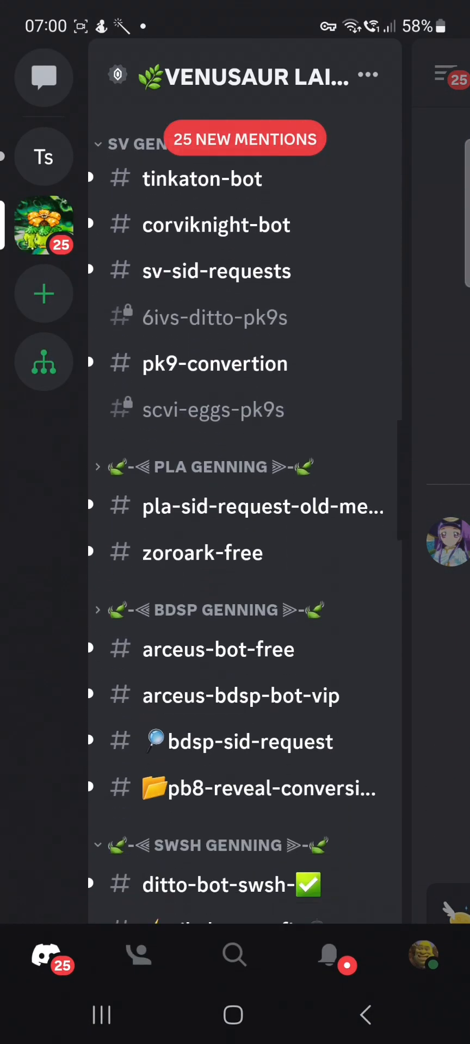
scroll(down, 3)
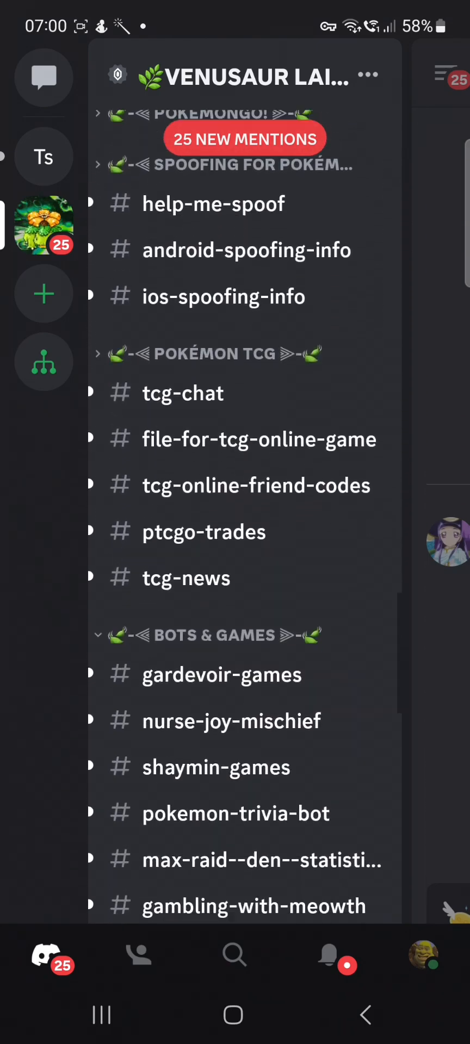
scroll(down, 3)
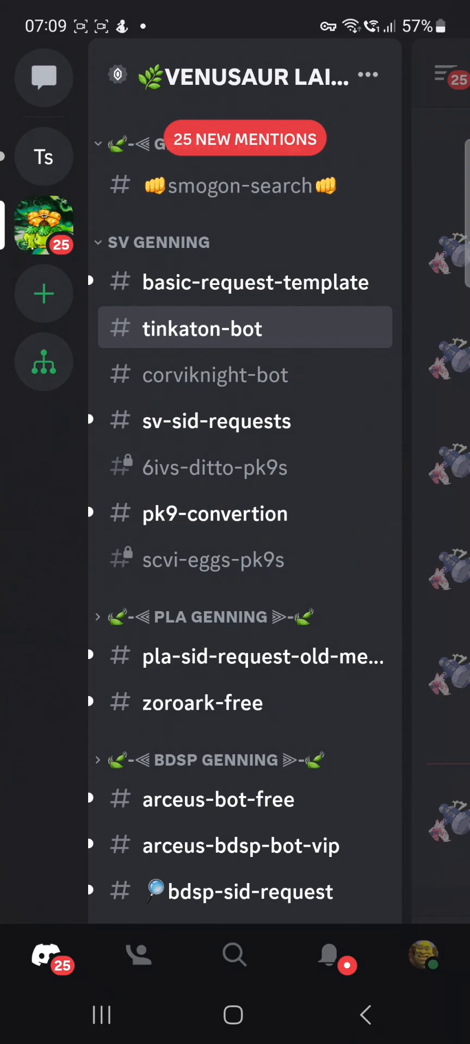
Step: Open Teambuilder on a fresh team and pick Rowlet for slot one
click(203, 329)
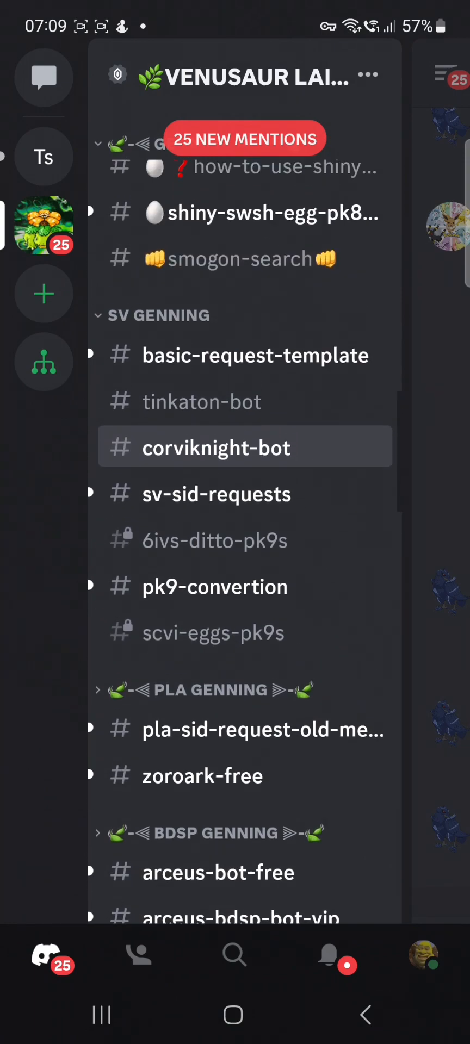
scroll(down, 3)
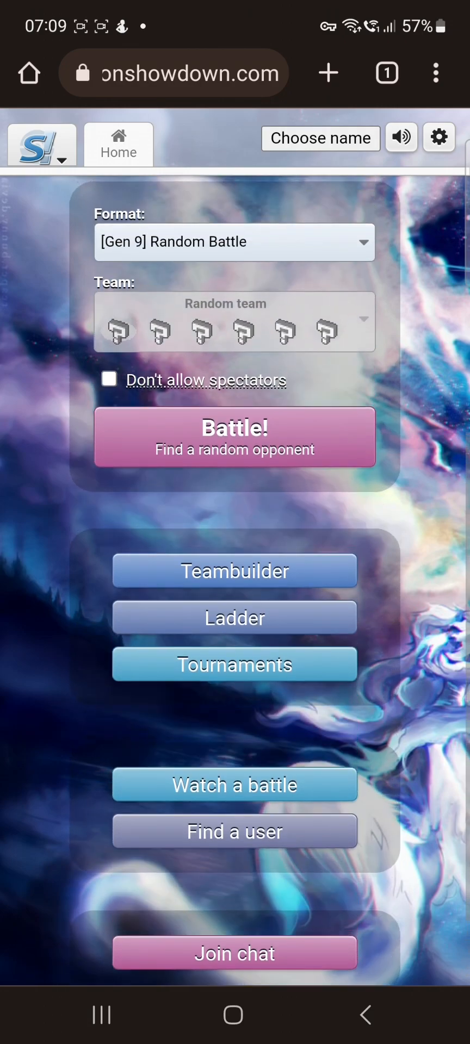
scroll(down, 3)
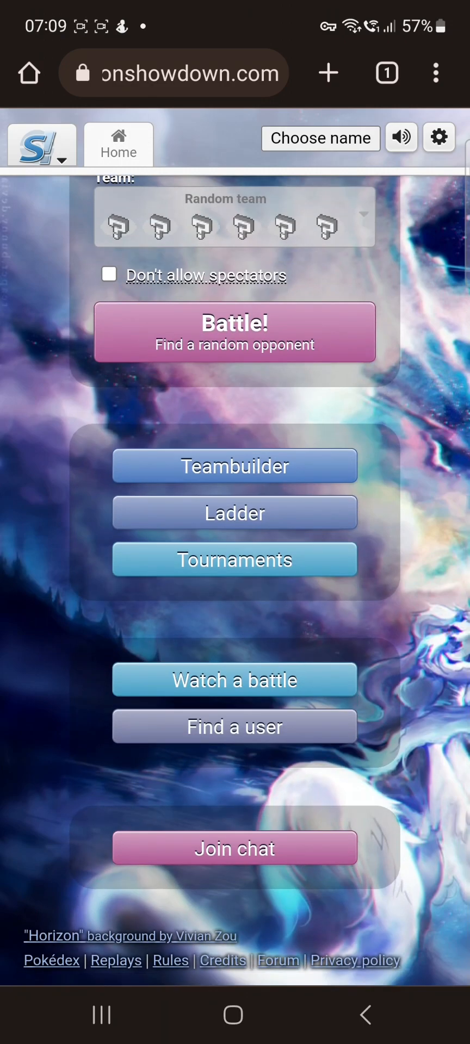
click(235, 465)
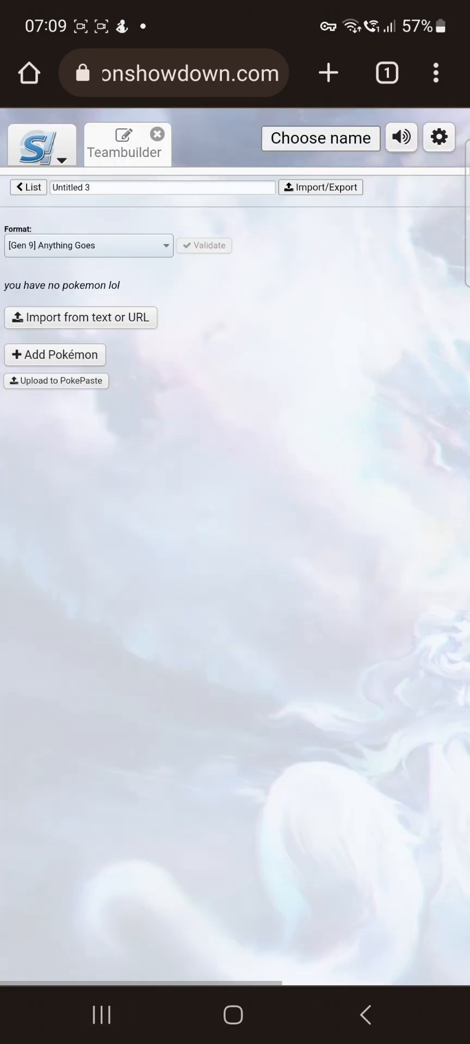
click(54, 354)
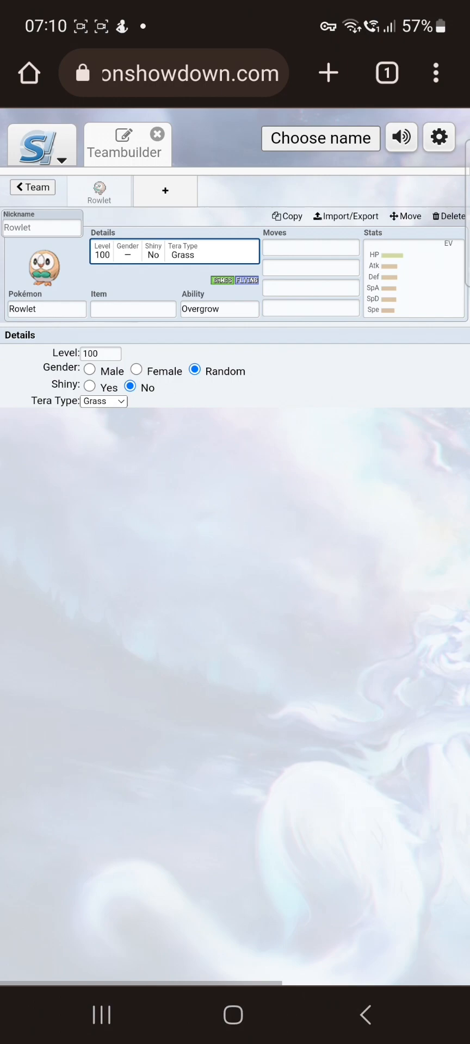
Step: Make Rowlet shiny and male with a Flying Tera Type, and set level 35
click(89, 387)
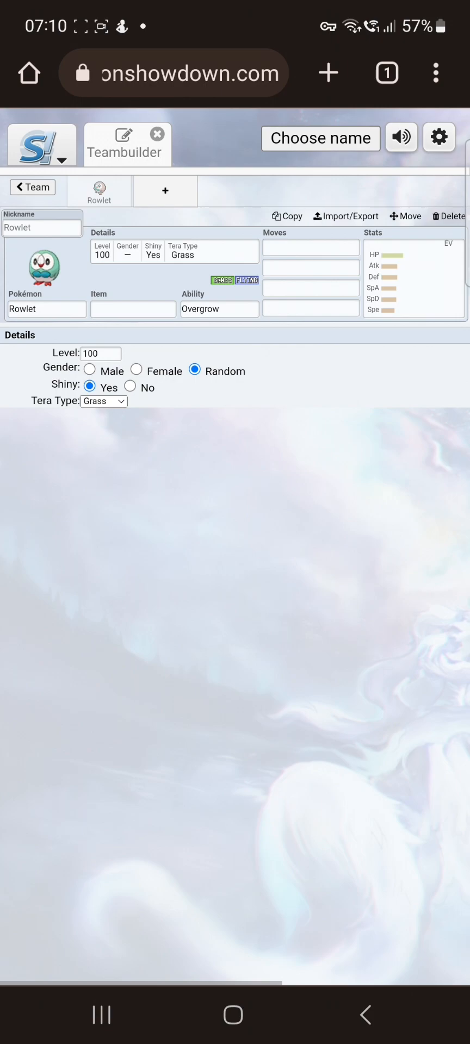
click(90, 371)
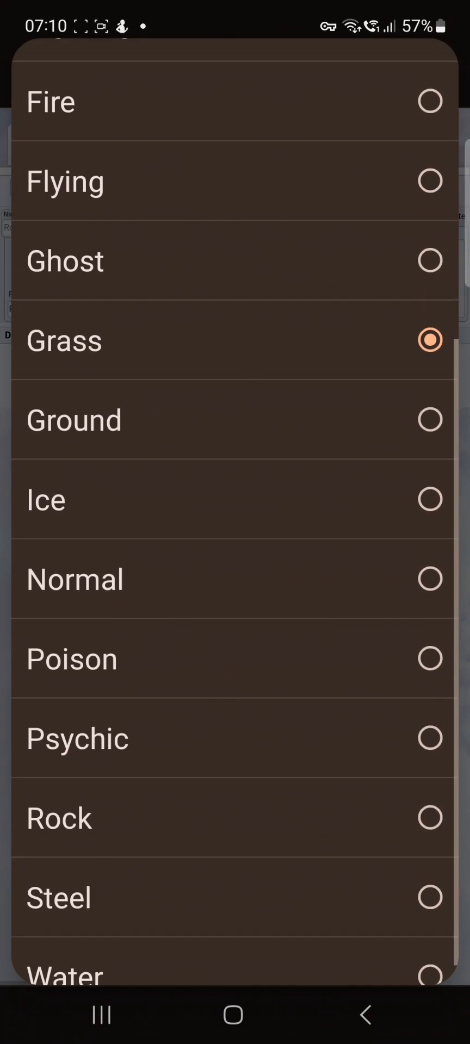
scroll(down, 3)
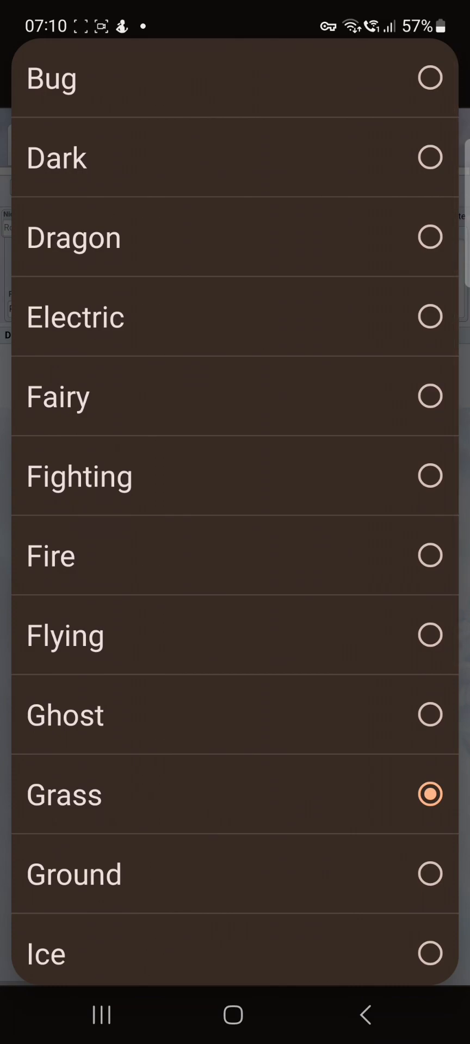
scroll(down, 3)
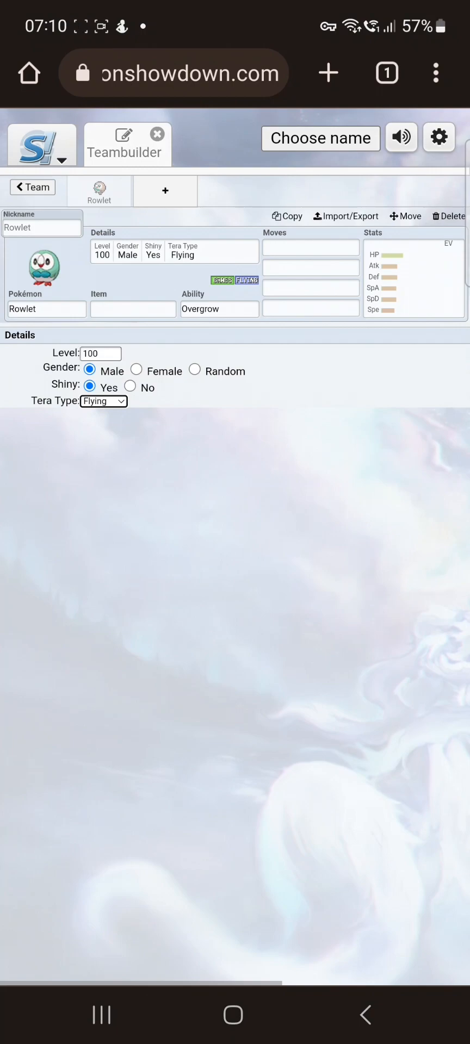
click(100, 354)
text(35)
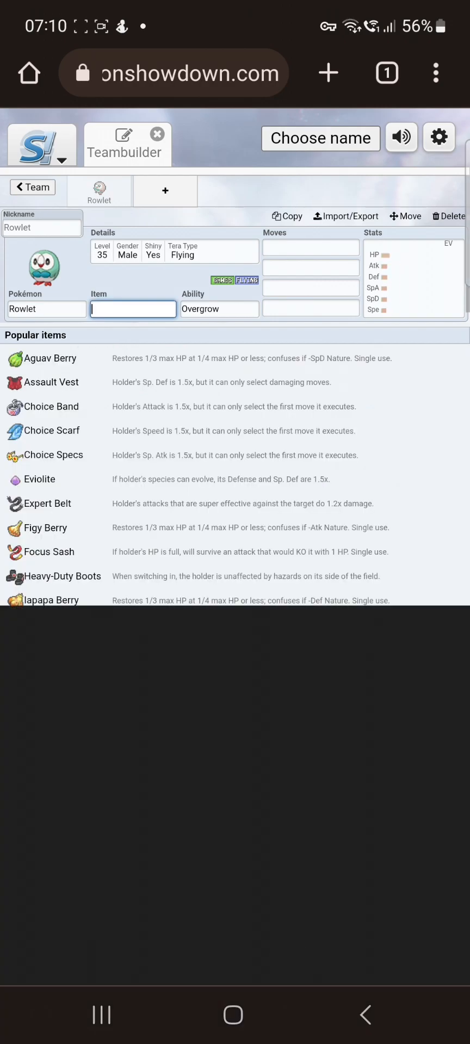
Step: Give Rowlet a Master Ball, found by typing 'Mas', and the Long Reach ability
click(133, 309)
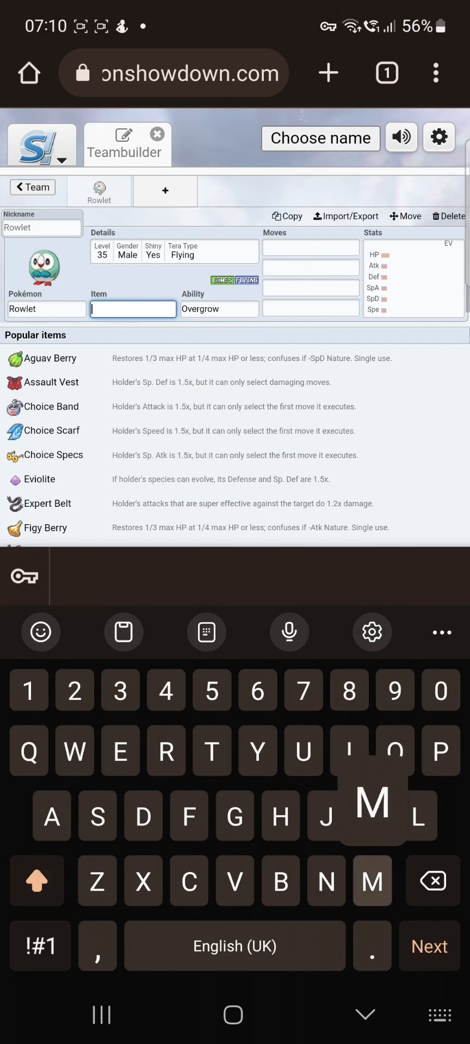
text(Ma)
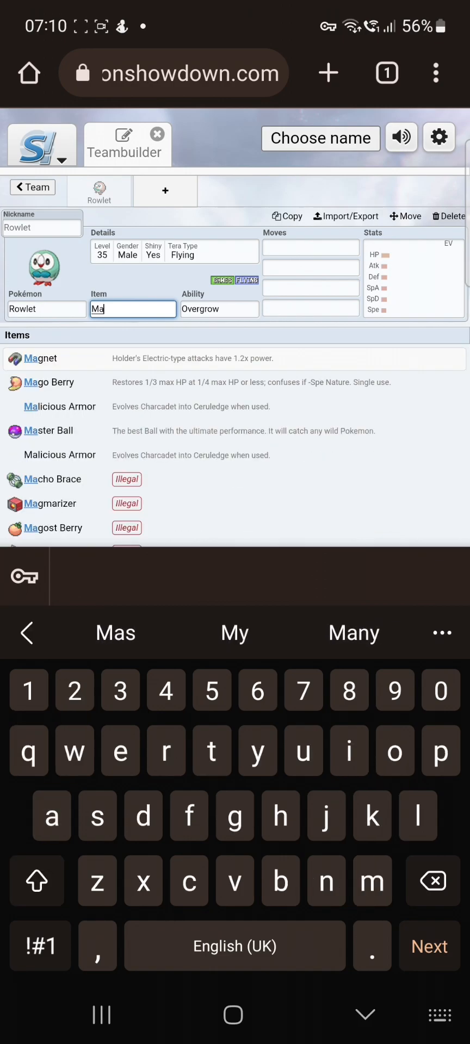
text(ster Ball)
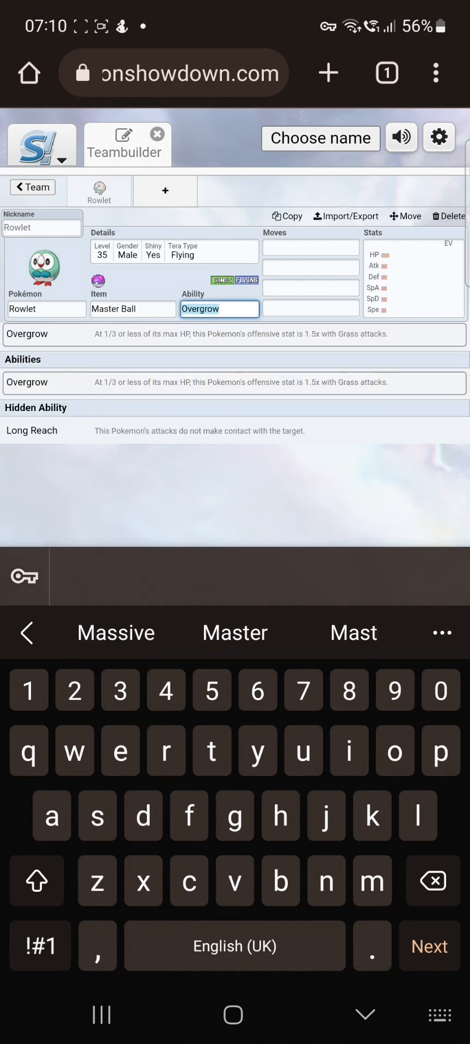
click(34, 883)
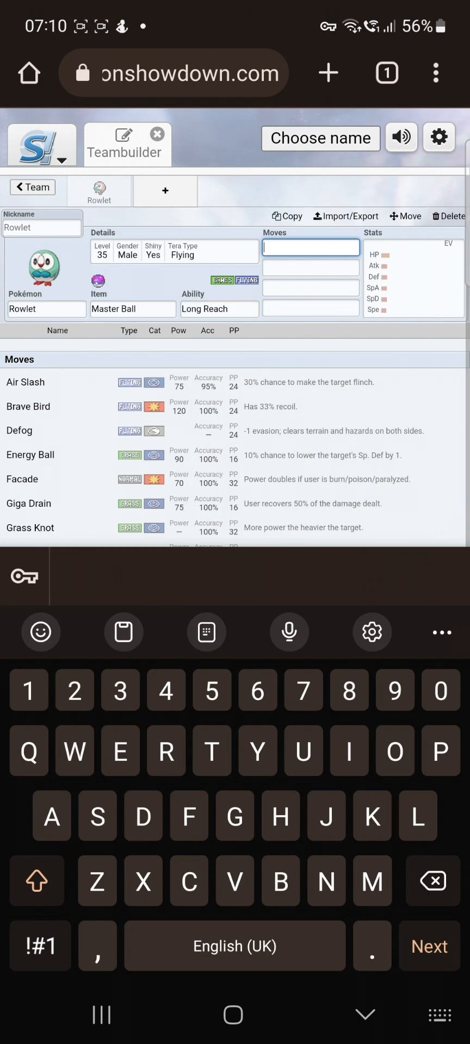
Step: Fill Rowlet's moves: Brave Bird, Knock Off, Shadow Claw and Swords Dance
scroll(down, 3)
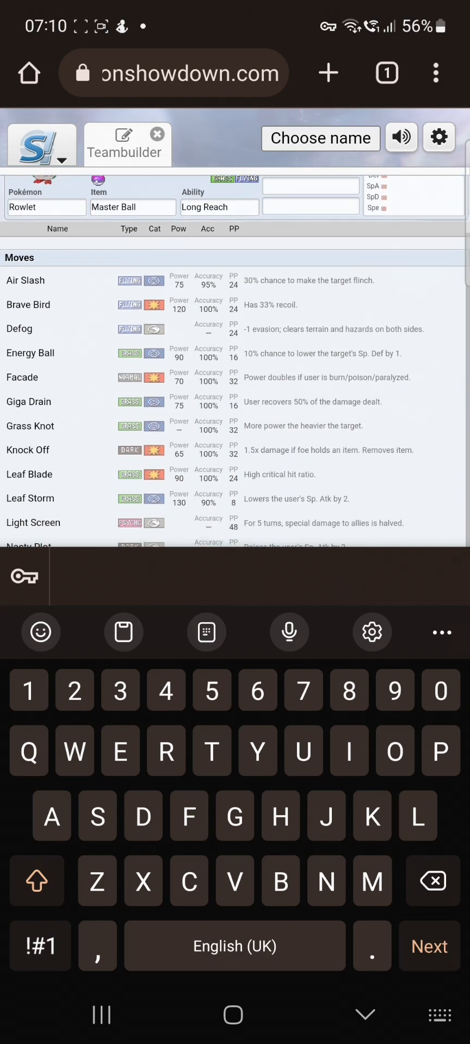
scroll(down, 3)
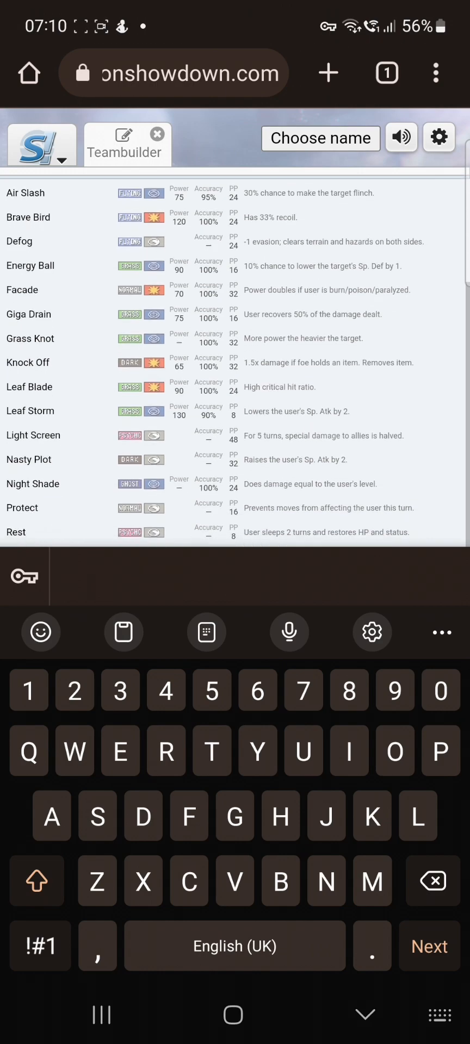
scroll(down, 3)
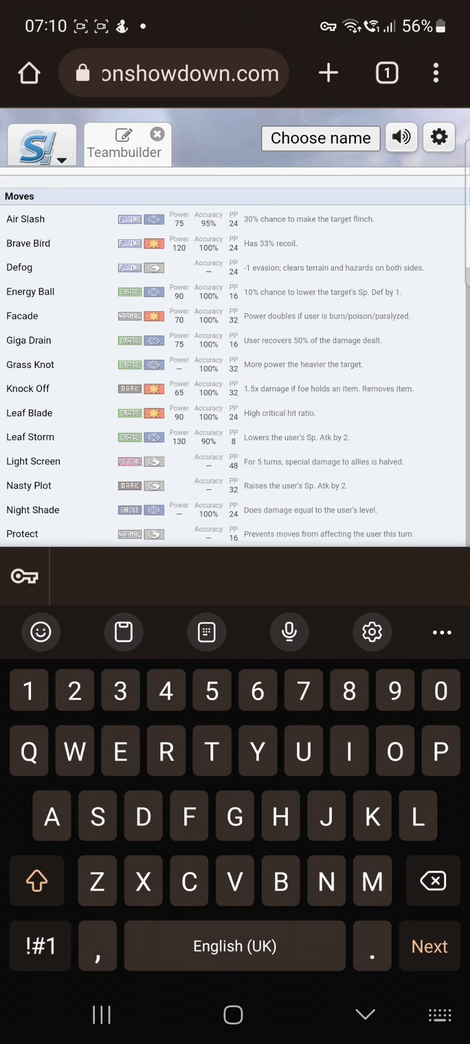
click(54, 244)
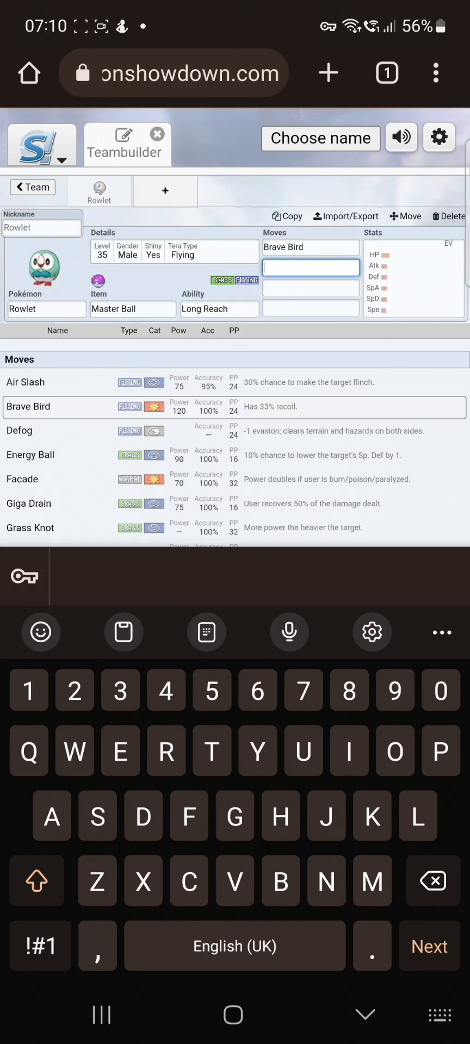
scroll(down, 3)
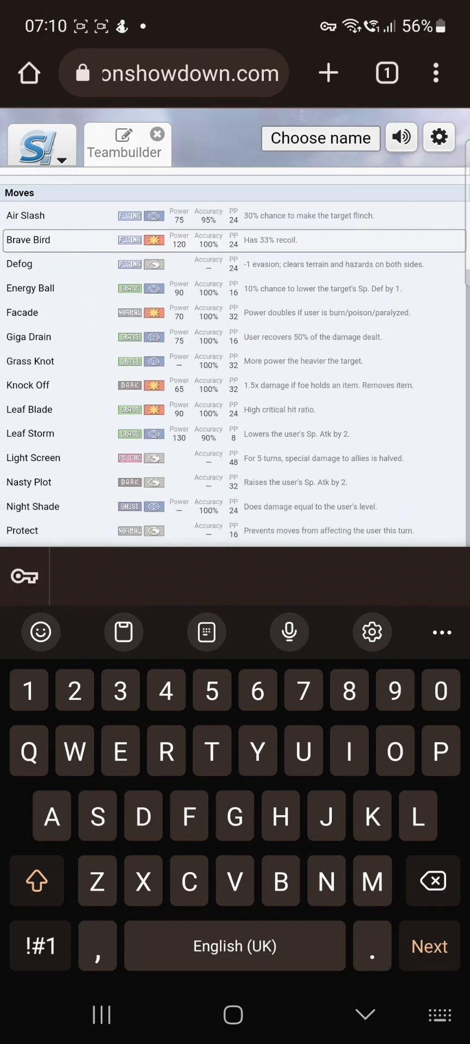
scroll(down, 3)
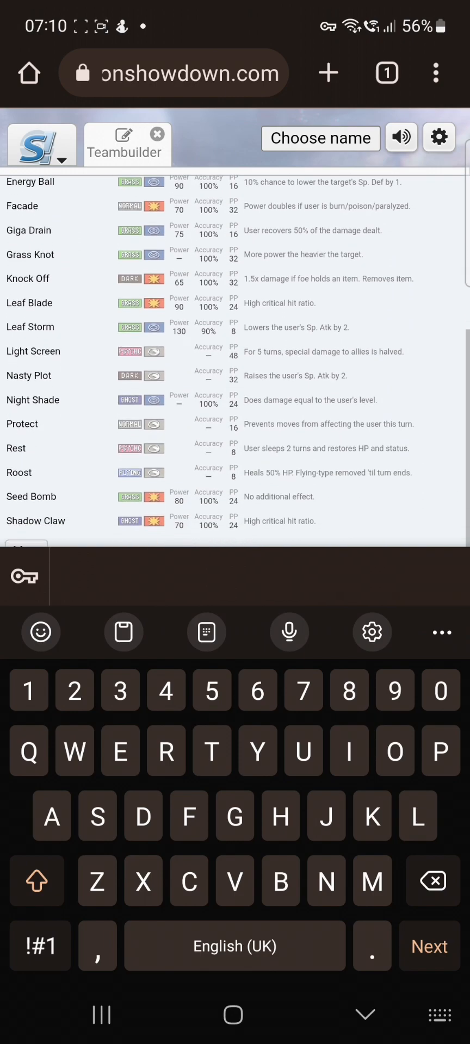
scroll(down, 3)
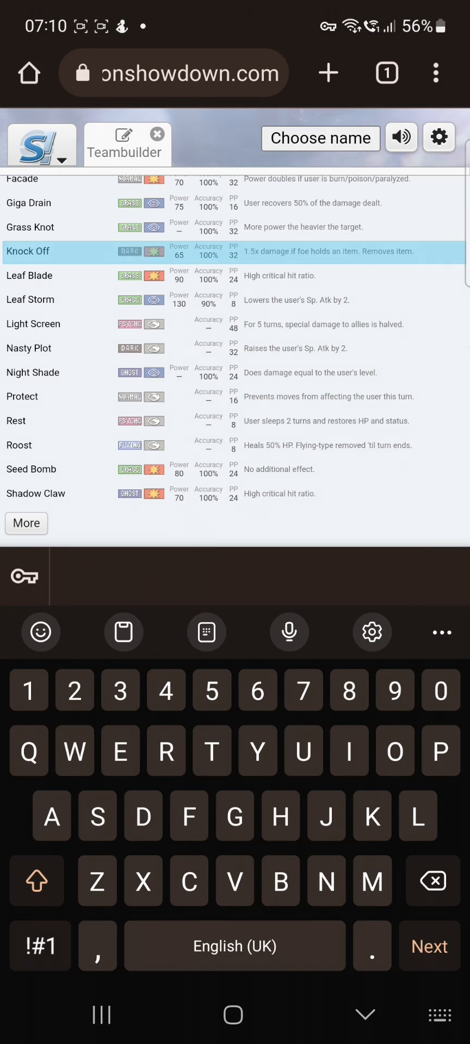
click(28, 251)
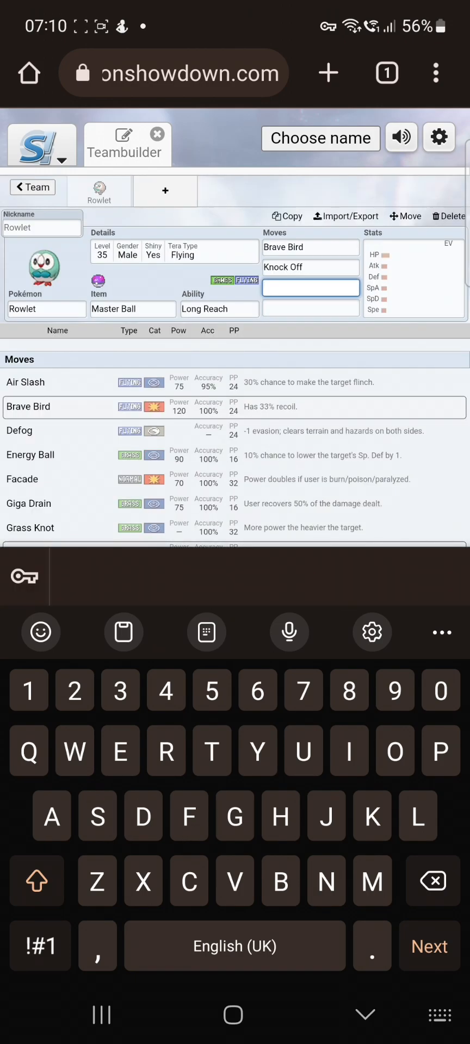
scroll(down, 3)
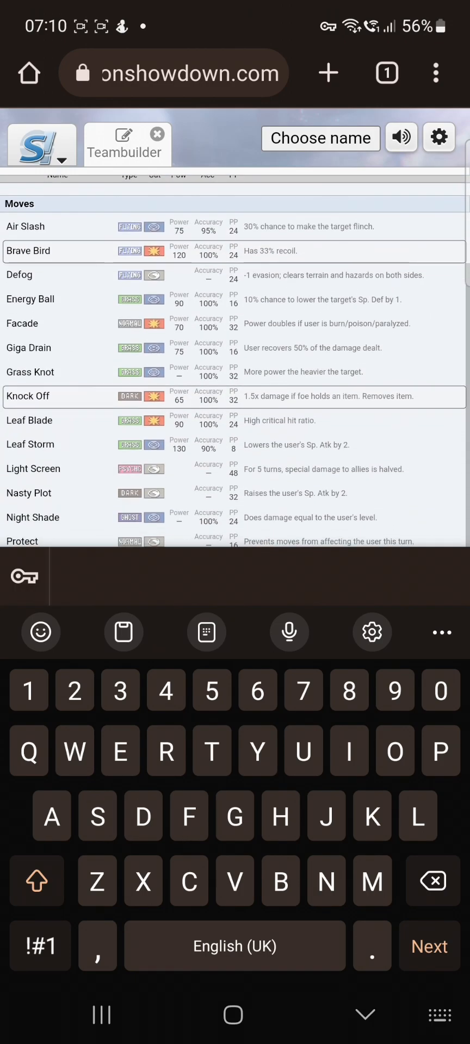
scroll(down, 3)
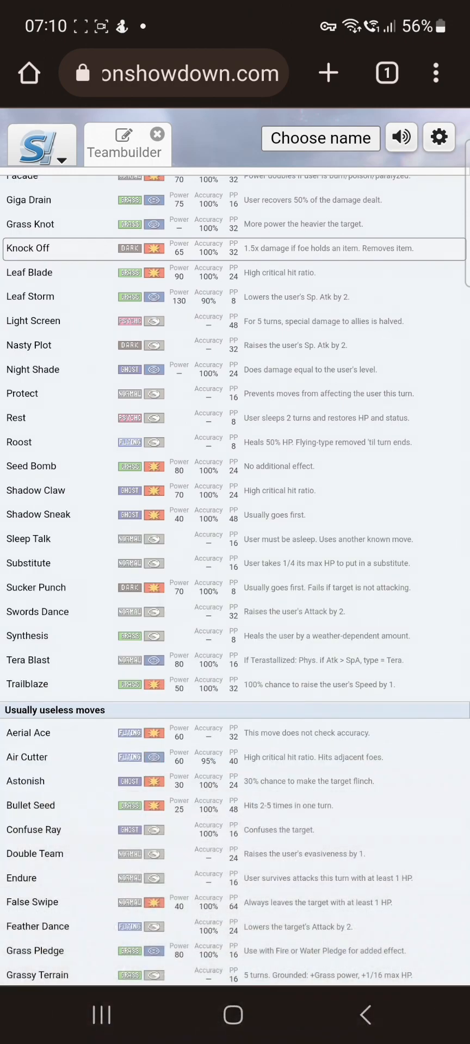
scroll(down, 3)
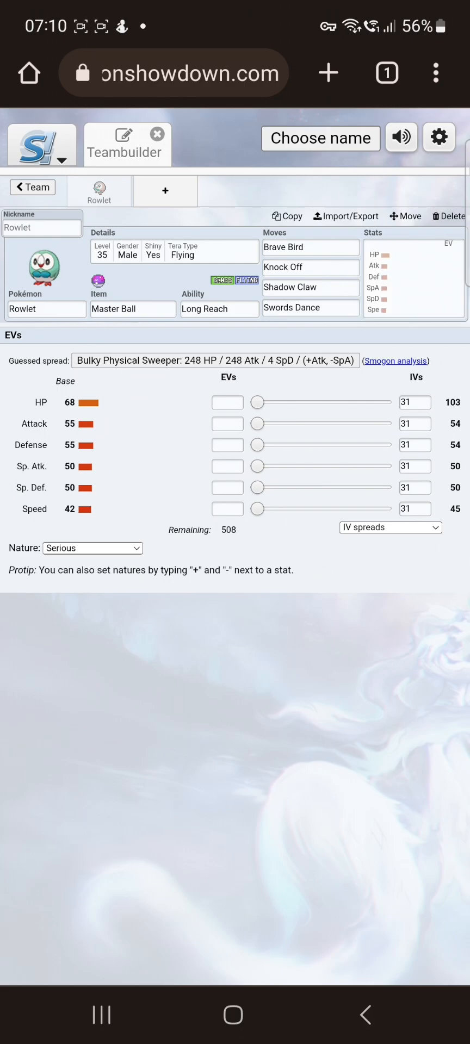
Step: Set EVs to 8 HP, 248 Attack, 252 Speed with a Jolly nature
click(93, 549)
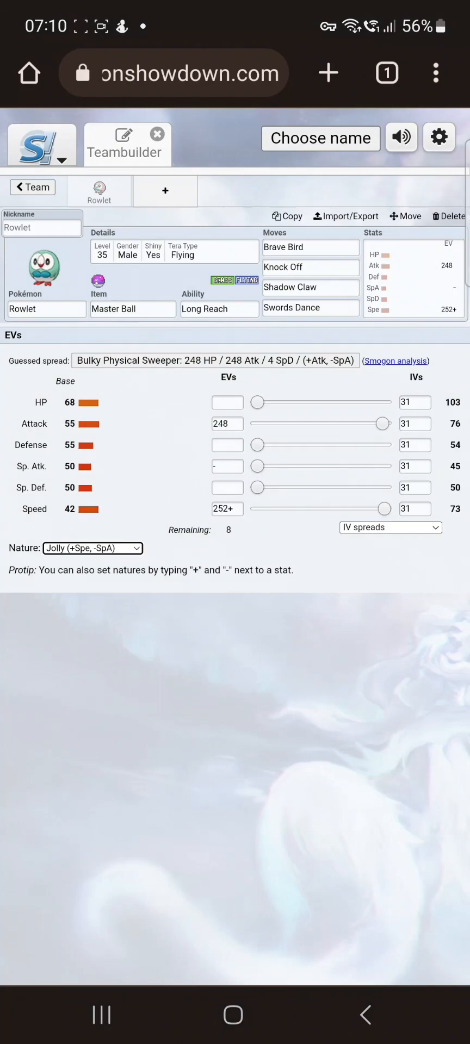
text(8)
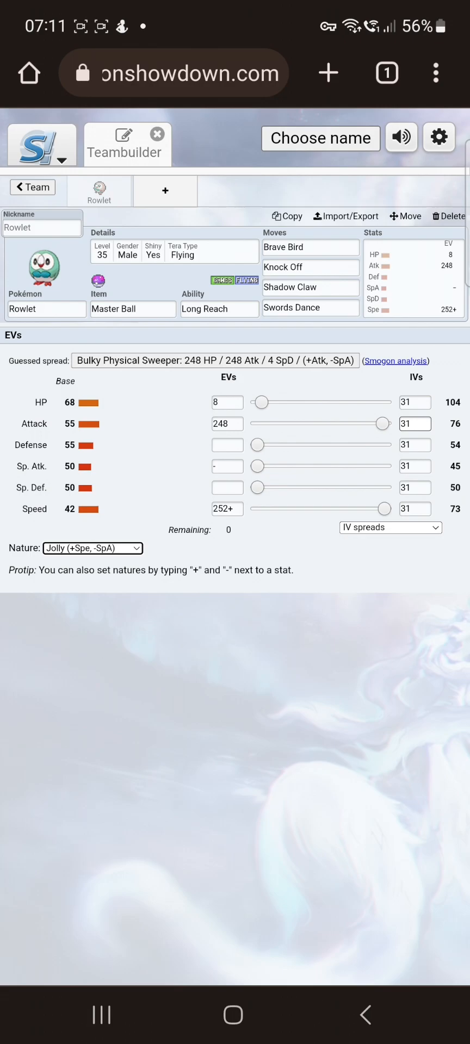
Step: Export Rowlet's set as plain text and copy it
click(345, 216)
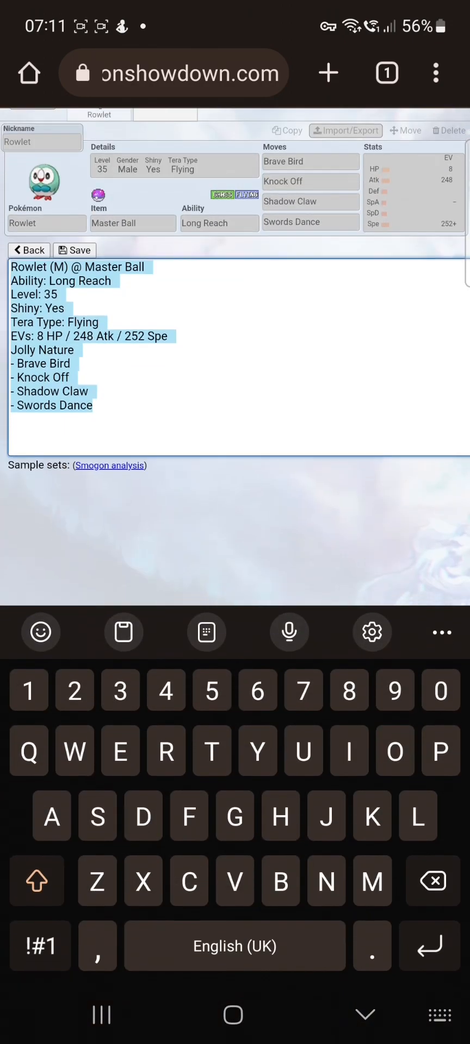
click(105, 426)
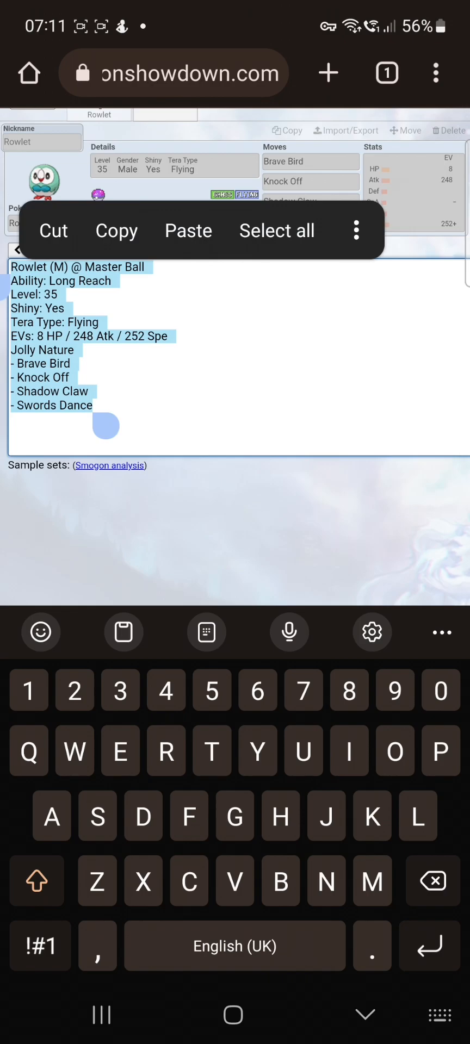
click(116, 230)
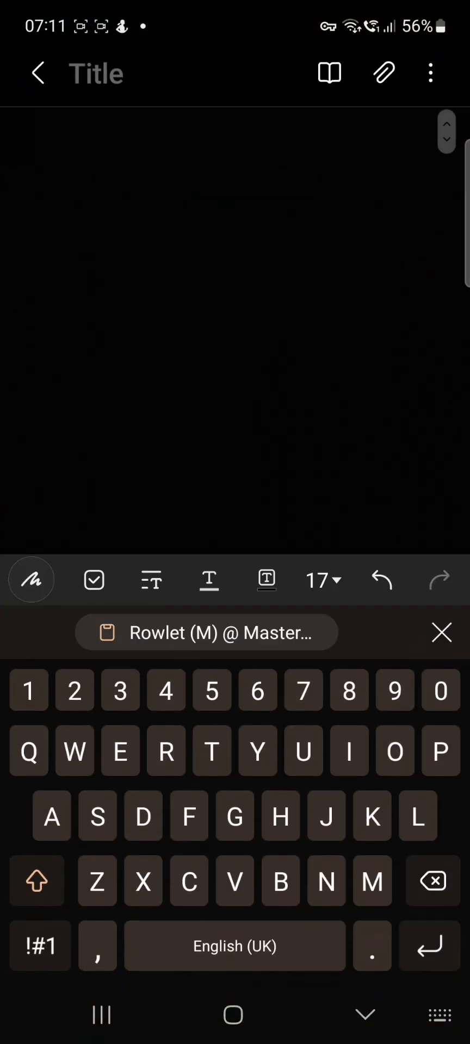
Step: Paste the set and add OT and 'OTGender: Female' lines below the first line
click(206, 634)
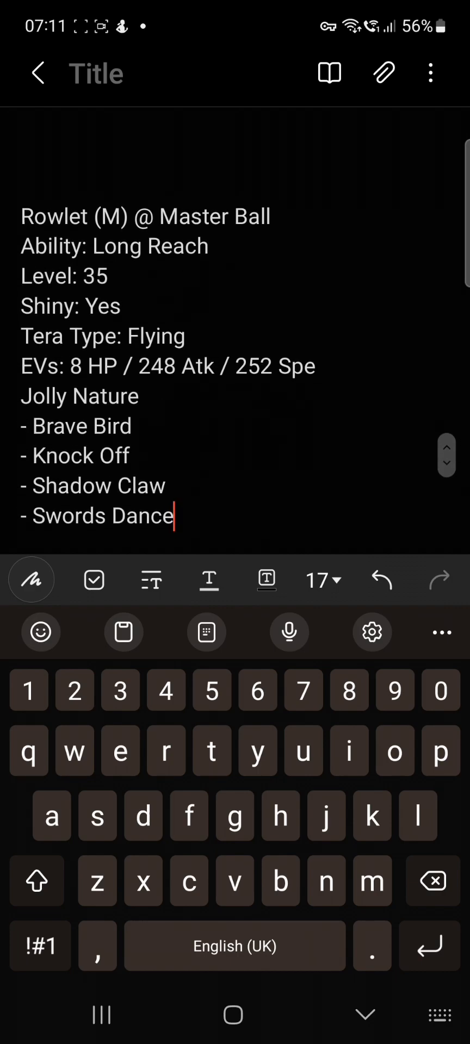
click(282, 207)
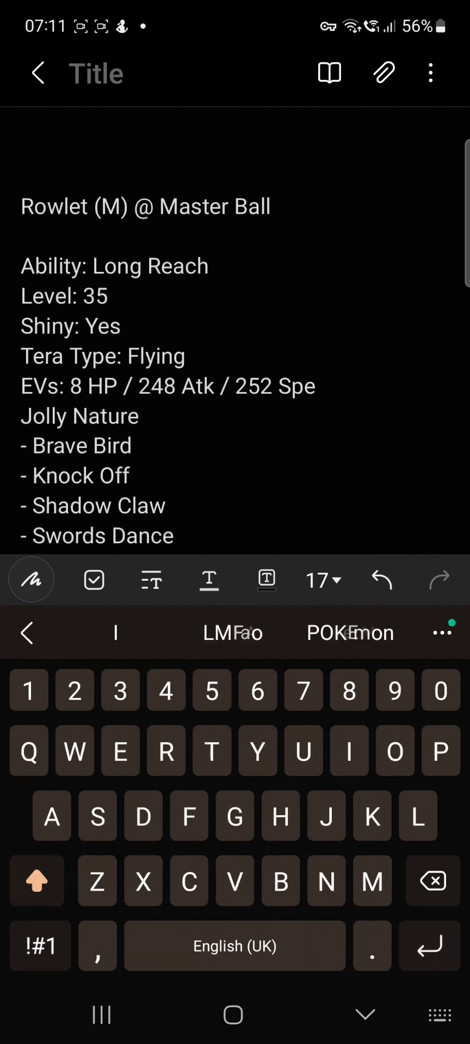
text(OT)
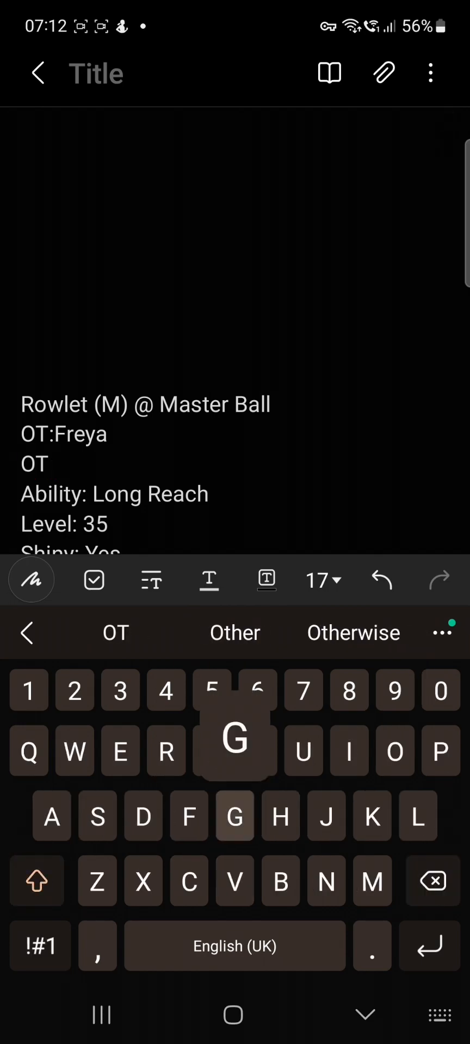
text(Gender:)
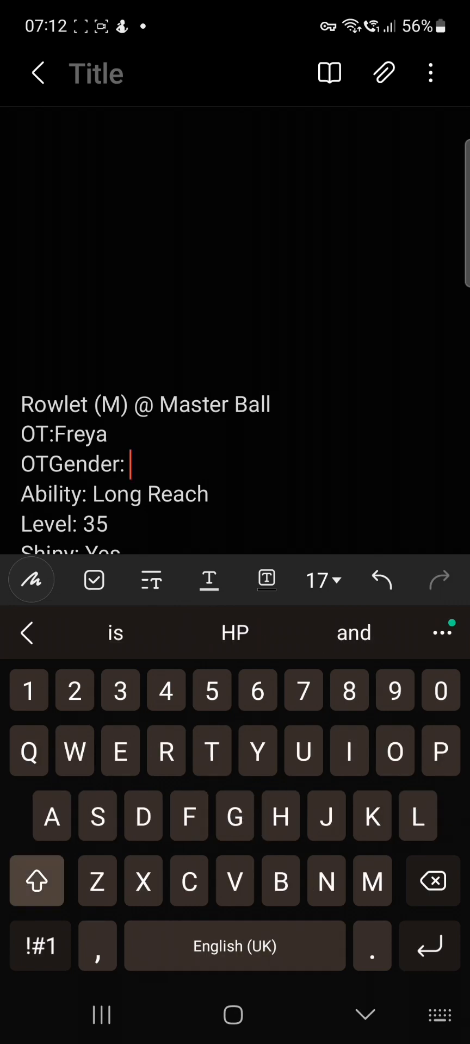
text(Female)
text(TID: 400123)
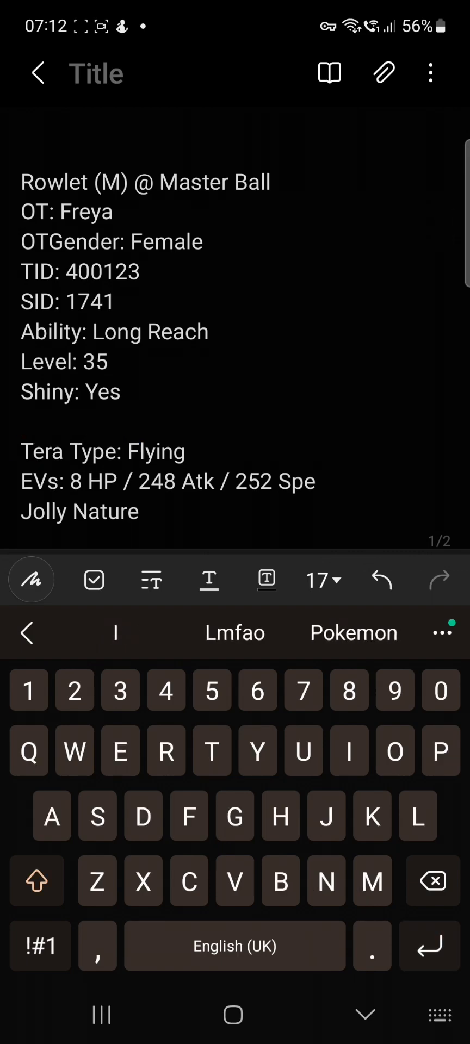
Step: Type a 'Ball: Beast Ball' line beneath 'Shiny: Yes' in the note
text(Ball:)
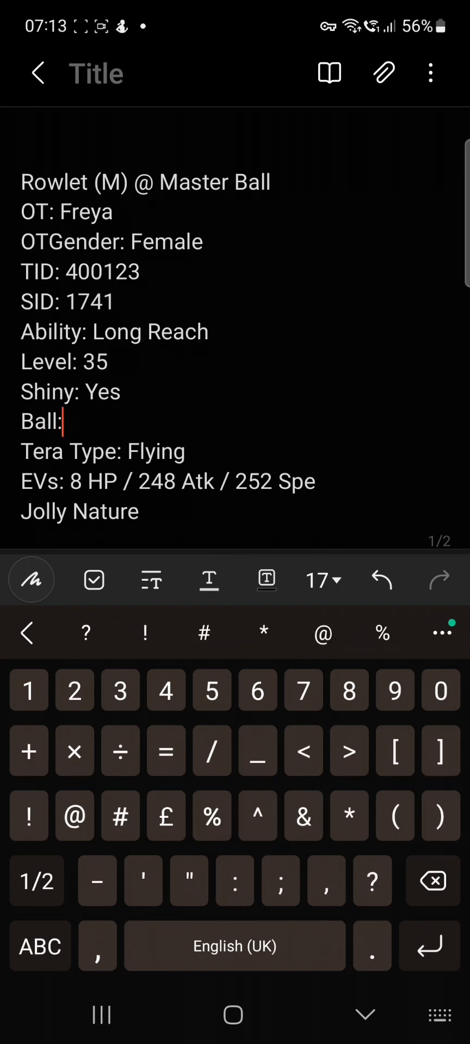
click(38, 947)
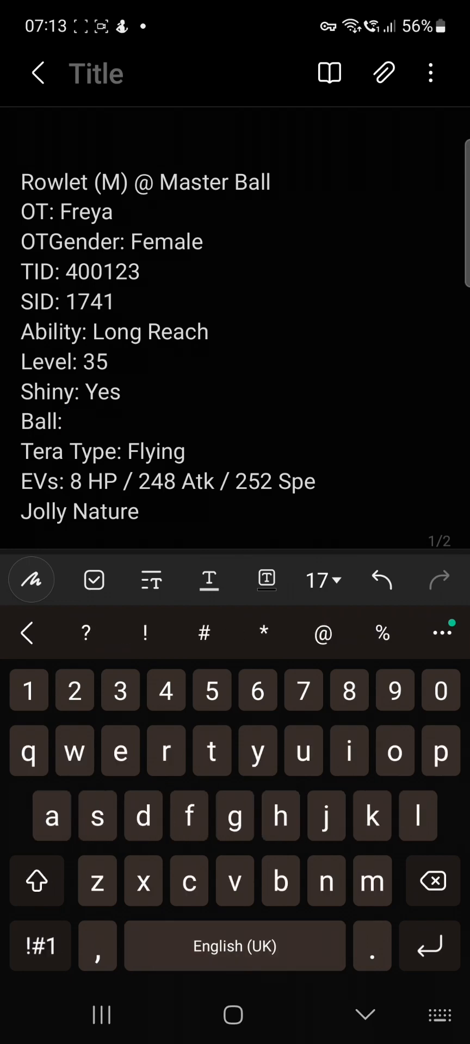
text(Be)
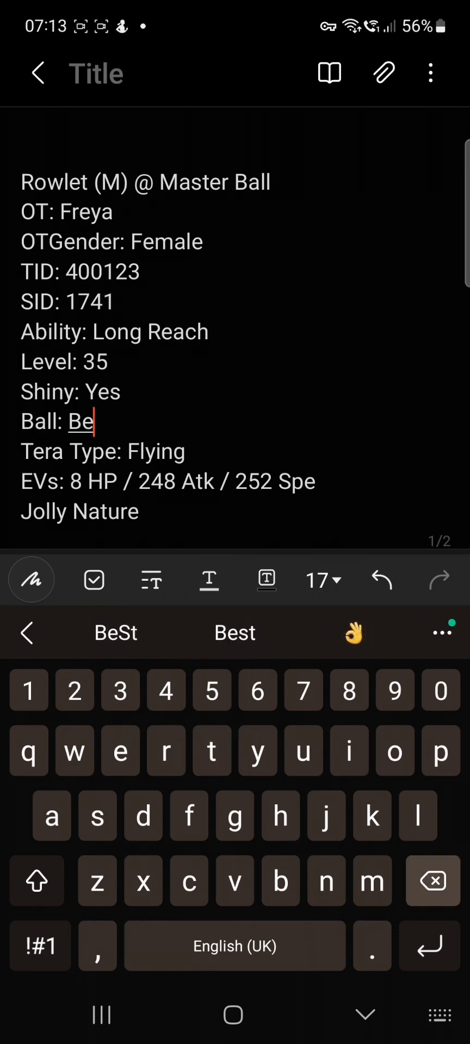
text(ast Ba)
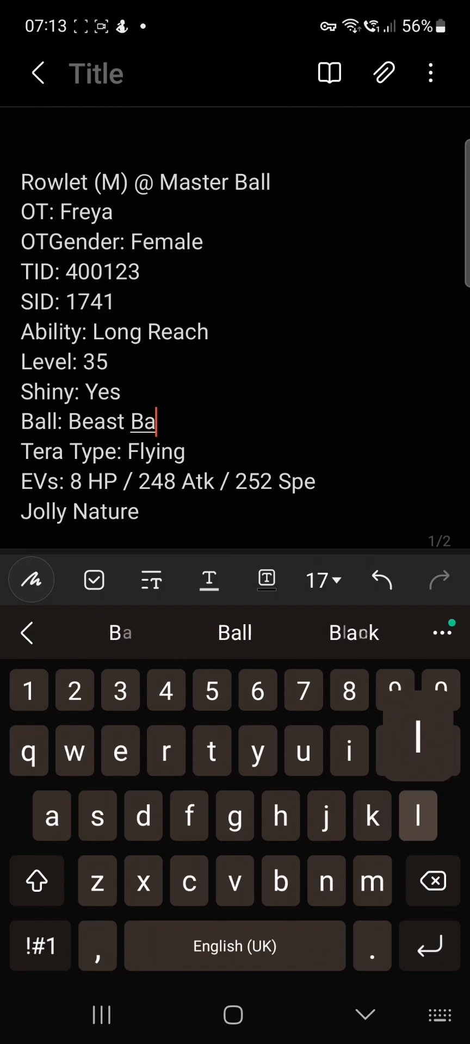
text(ll)
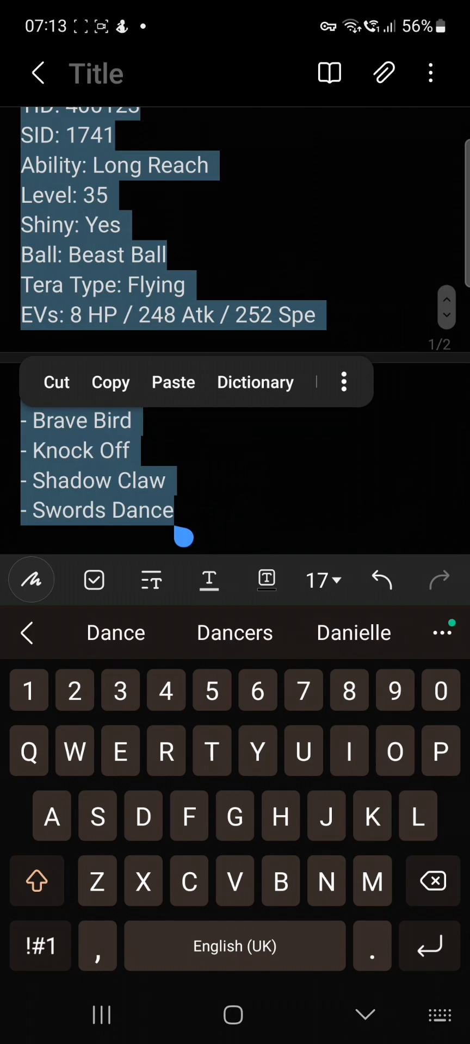
Step: Copy the edited Rowlet set from the note
click(111, 382)
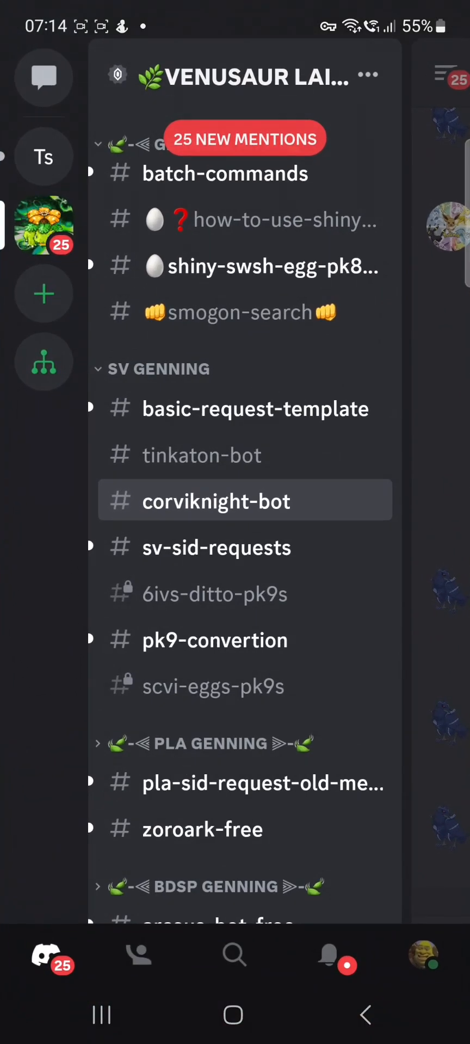
Step: Post '!trade' followed by the pasted Rowlet set in #tinkaton-bot
click(202, 455)
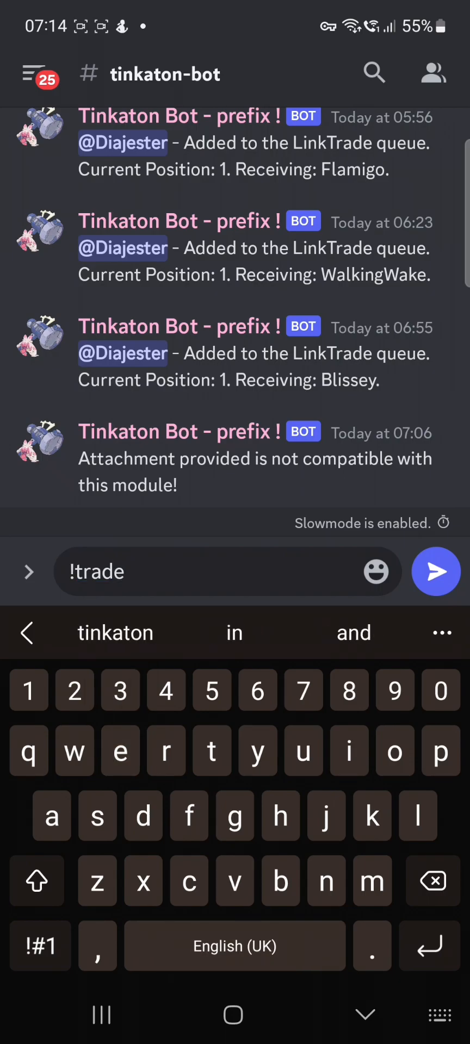
click(129, 573)
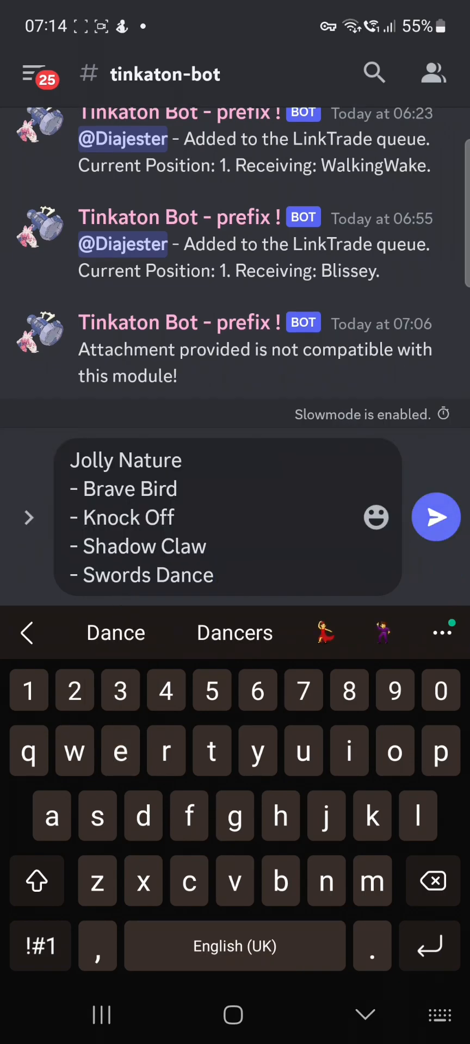
click(435, 518)
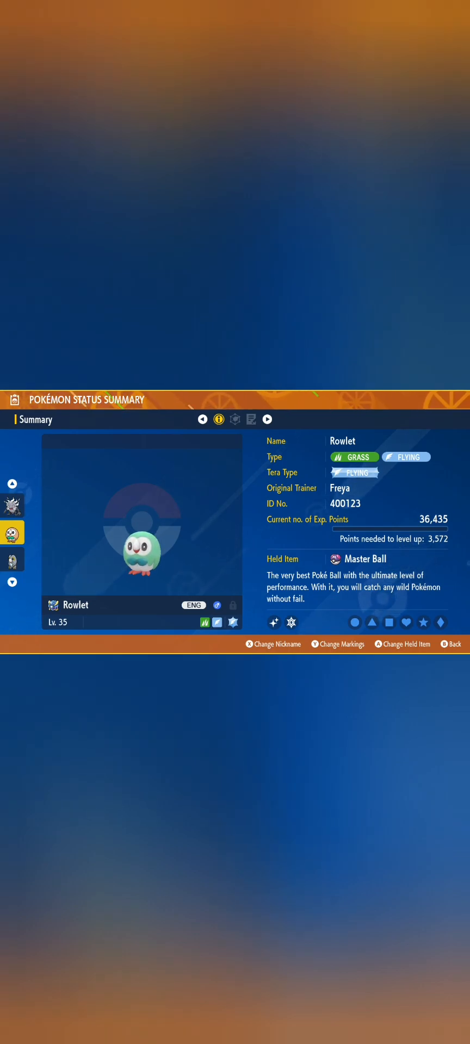
Step: View Rowlet's moves and stats: Brave Bird, Knock Off, Shadow Claw, Swords Dance, Long Reach
click(234, 419)
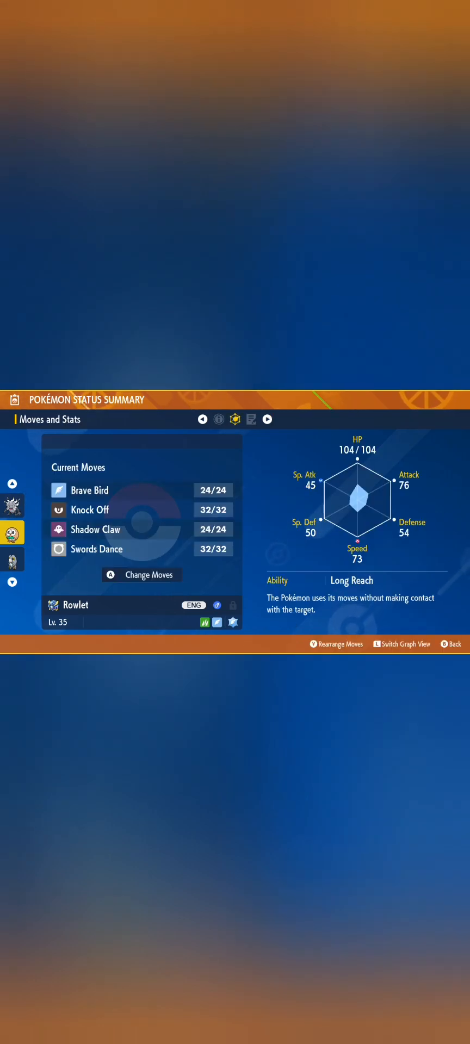